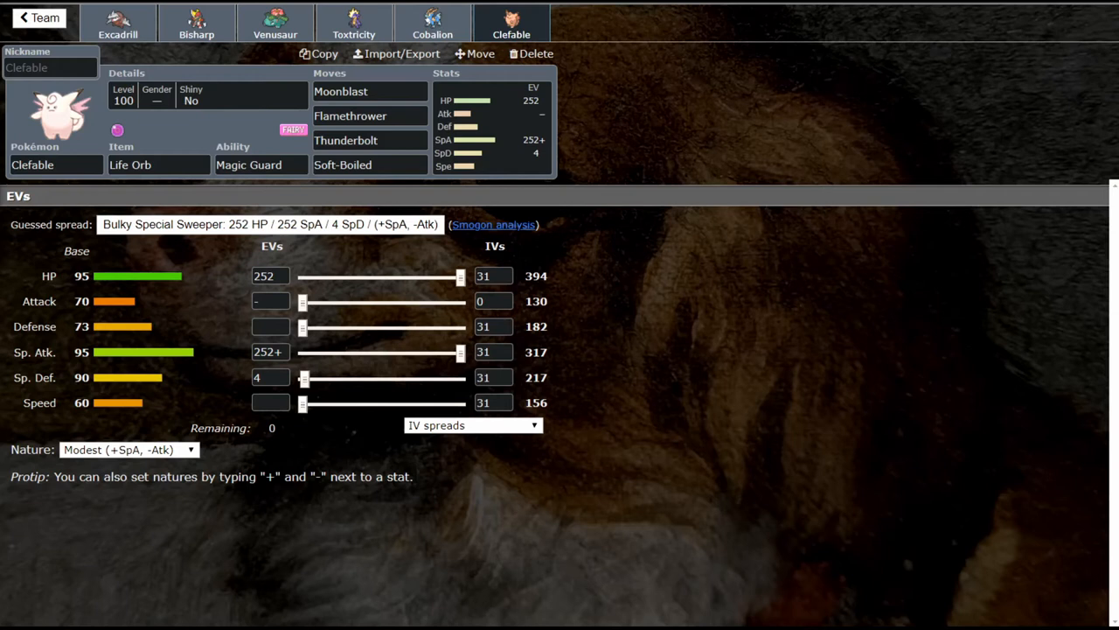
Set Excadrill against the custom Clefable set with Iron Head, dealing 88.8–105%
{"action": "left_click", "coordinate": [118, 22]}
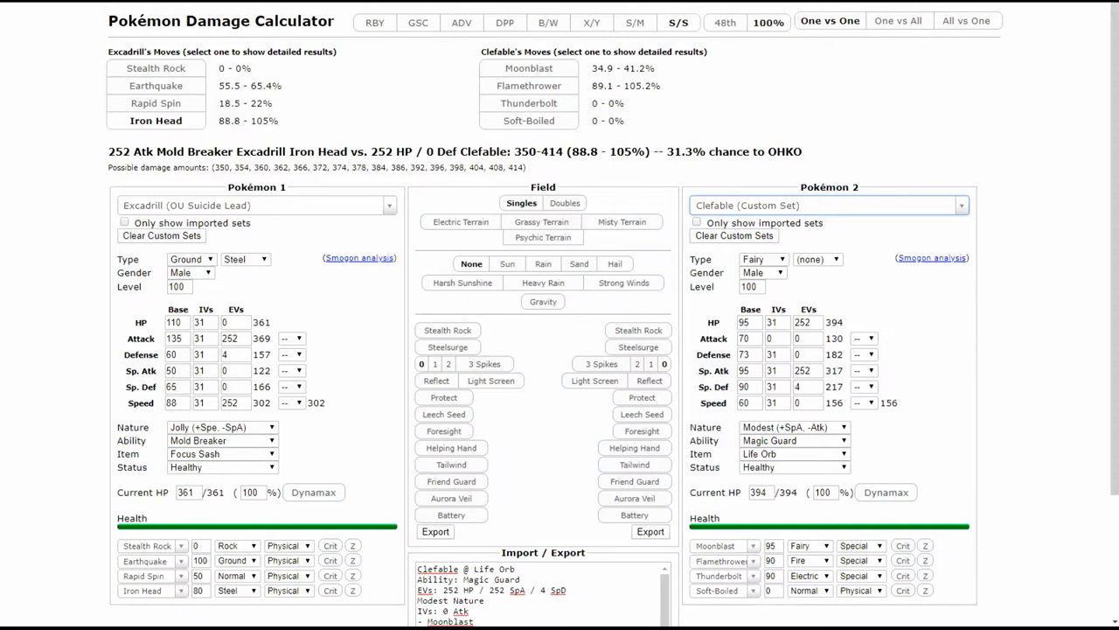
Review Excadrill's set, then open Bisharp's Life Orb Defiant Jolly set
{"action": "left_click", "coordinate": [529, 85]}
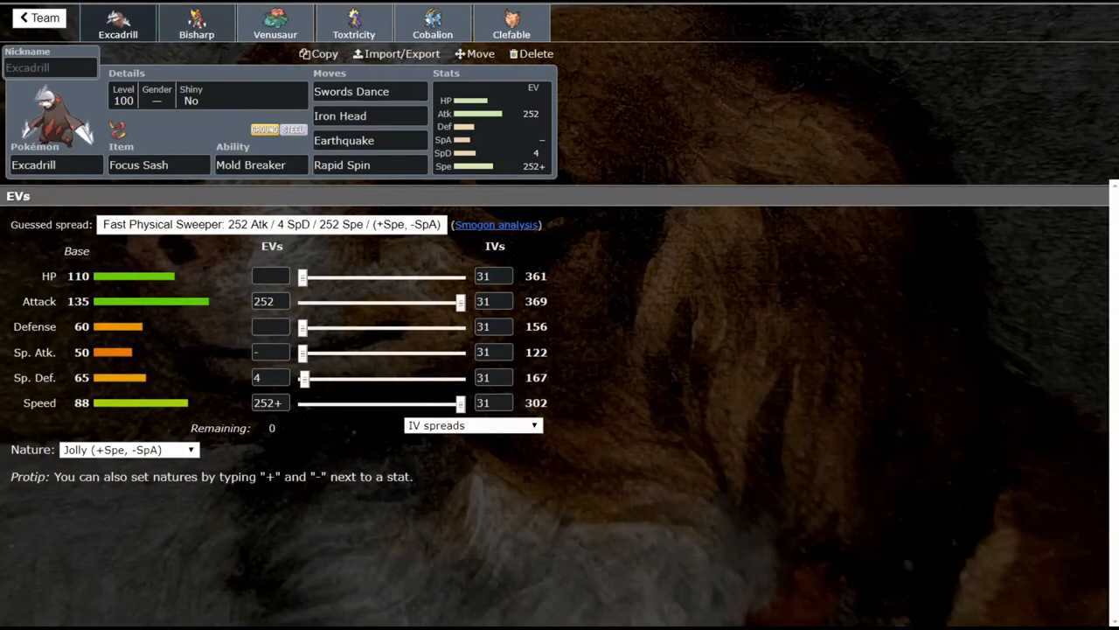
{"action": "left_click", "coordinate": [196, 21]}
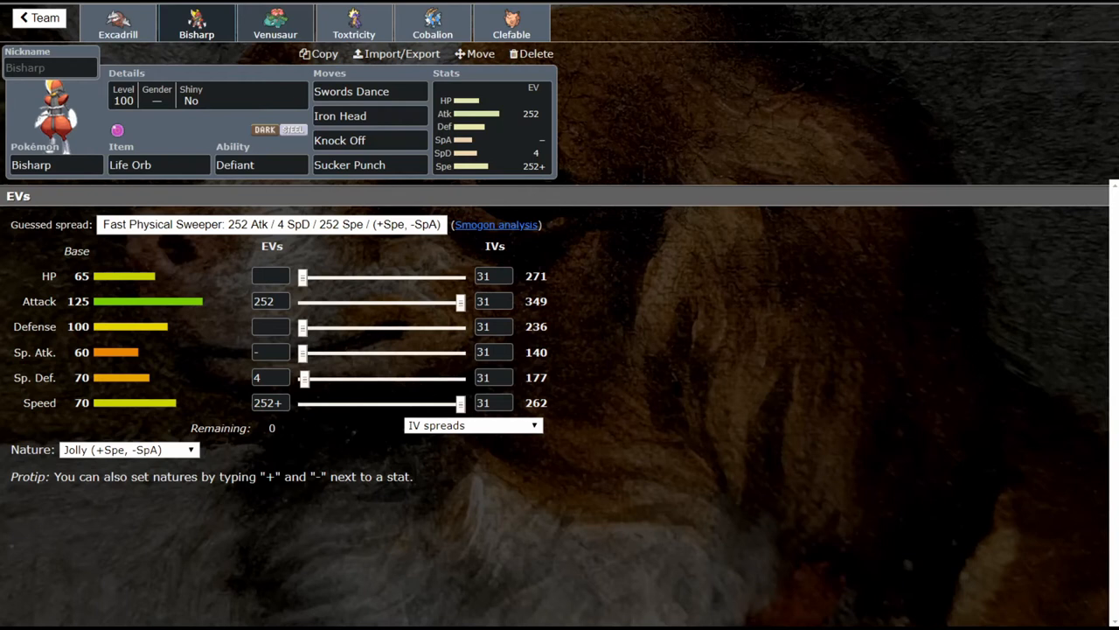
Open Venusaur's Life Orb Chlorophyll set with Modest 252 SpA / 252 Spe
{"action": "left_click", "coordinate": [275, 22]}
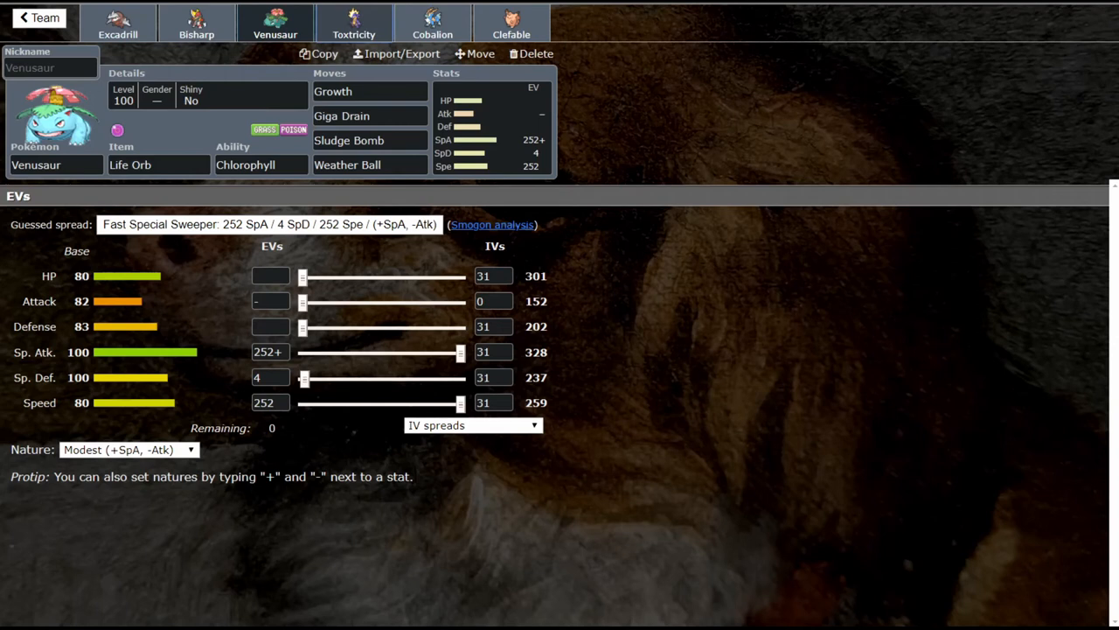
Calculate Choice Specs Toxtricity's Sludge Wave against Clefable as a guaranteed OHKO
{"action": "left_click", "coordinate": [353, 22]}
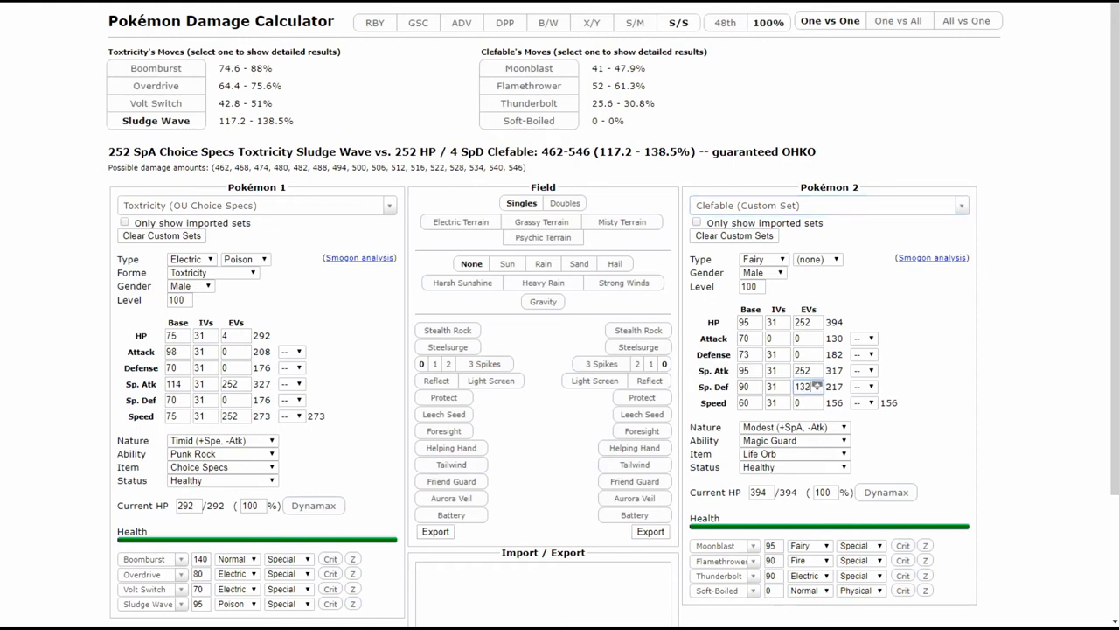
Give Clefable 252 Sp. Def EVs, then open Cobalion's Choice Band Justified set
{"action": "type", "text": "252+"}
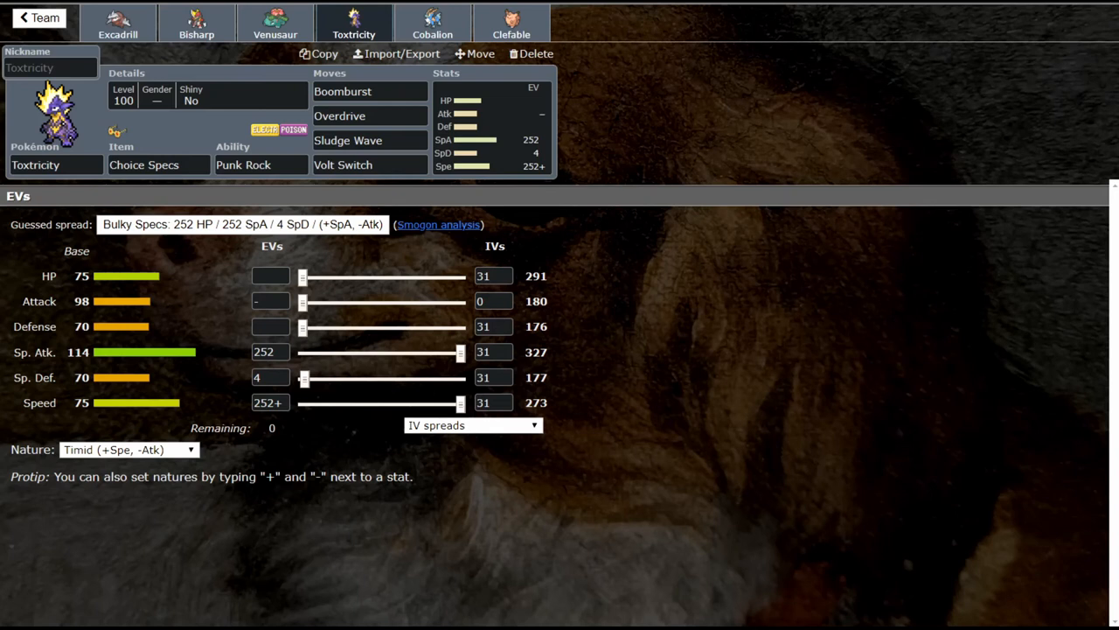
{"action": "left_click", "coordinate": [432, 22]}
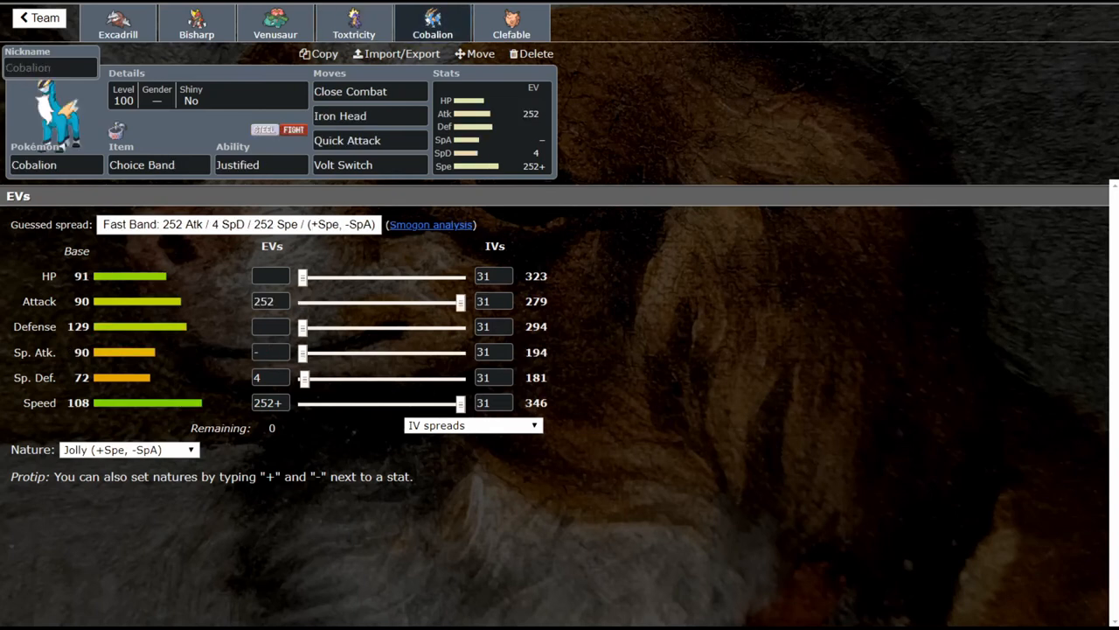